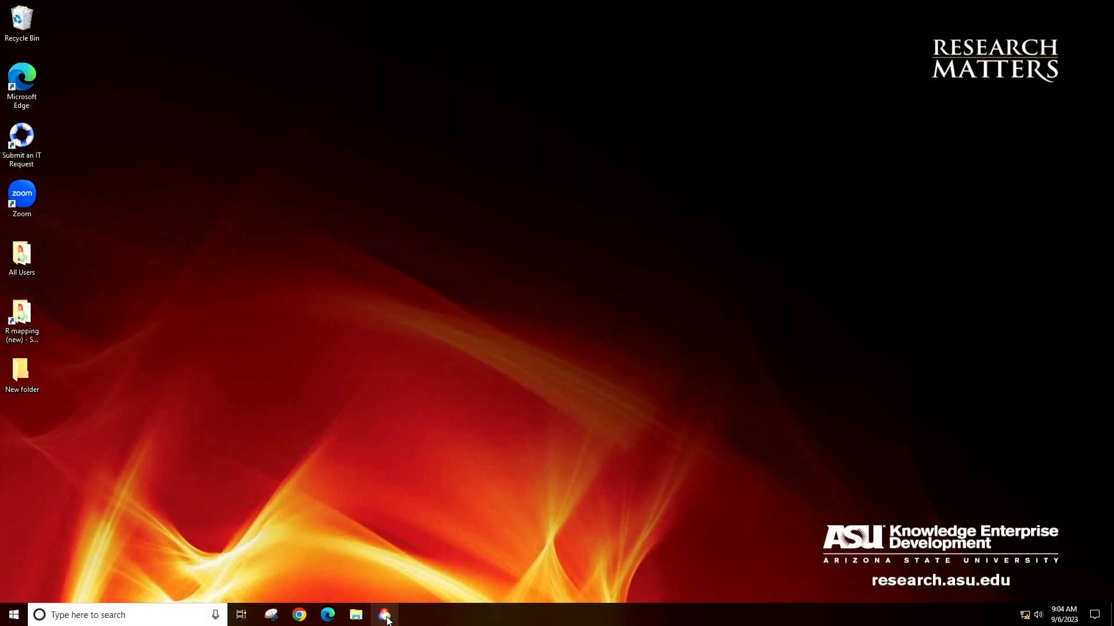
pyautogui.moveTo(385, 615)
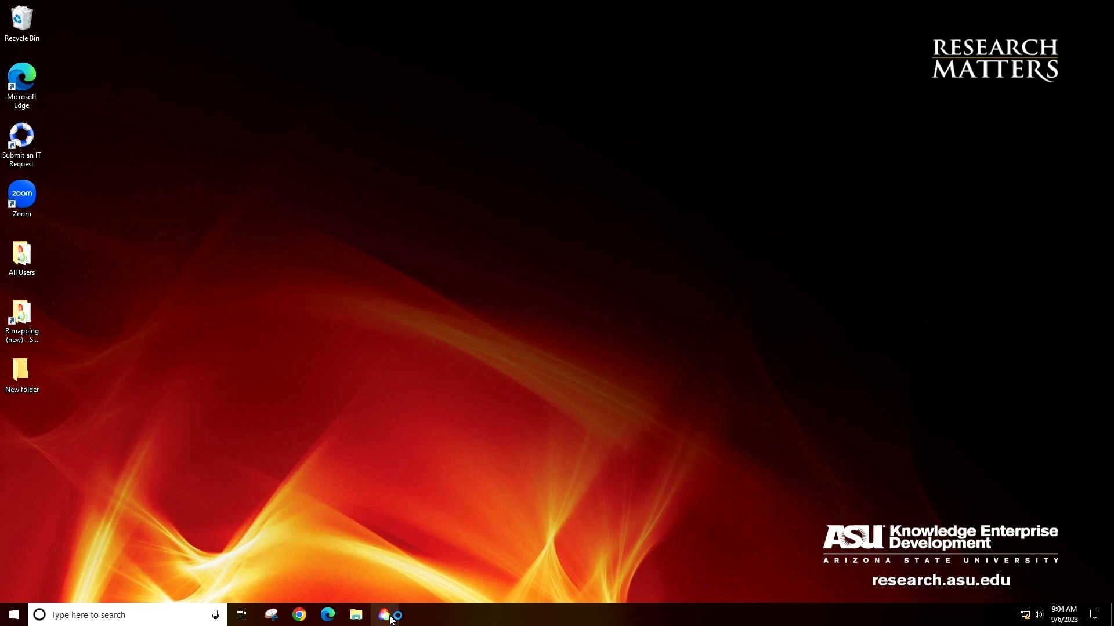
# Launch Spectrum from the taskbar and log in with the default user.
pyautogui.click(384, 615)
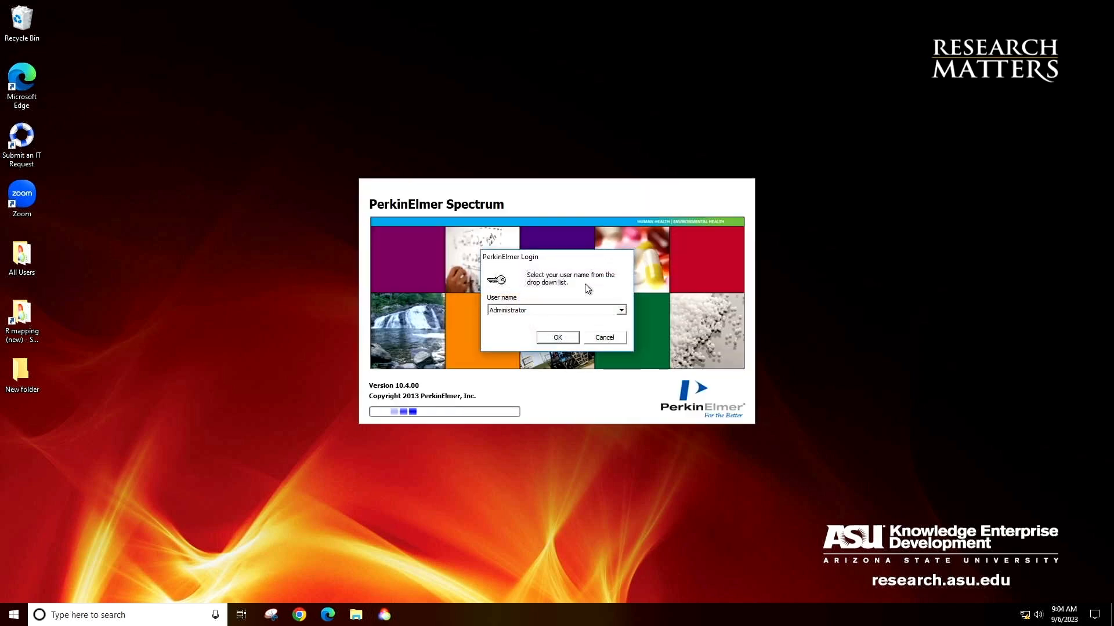
pyautogui.click(557, 337)
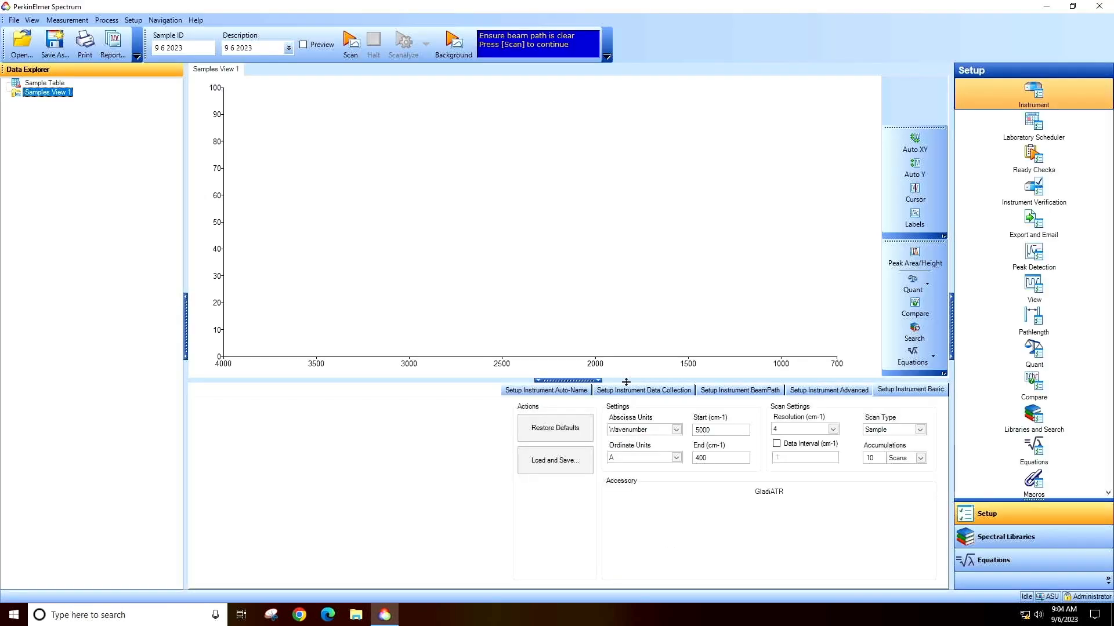
# Choose the save folder for collected spectra in Data Collection, then view the BeamPath settings.
pyautogui.click(643, 390)
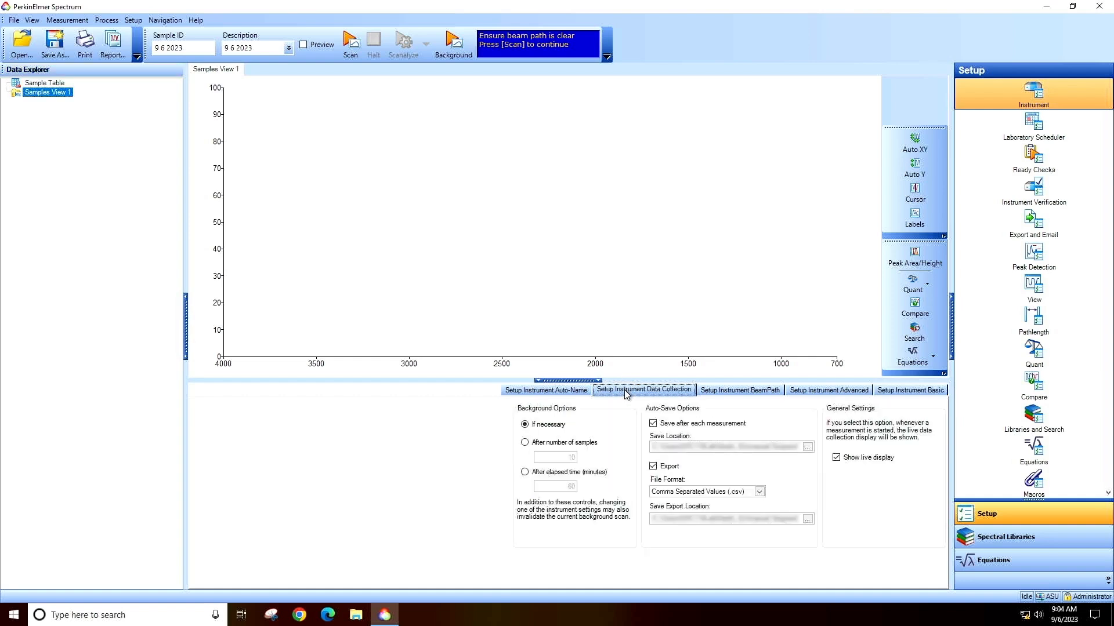
pyautogui.click(807, 447)
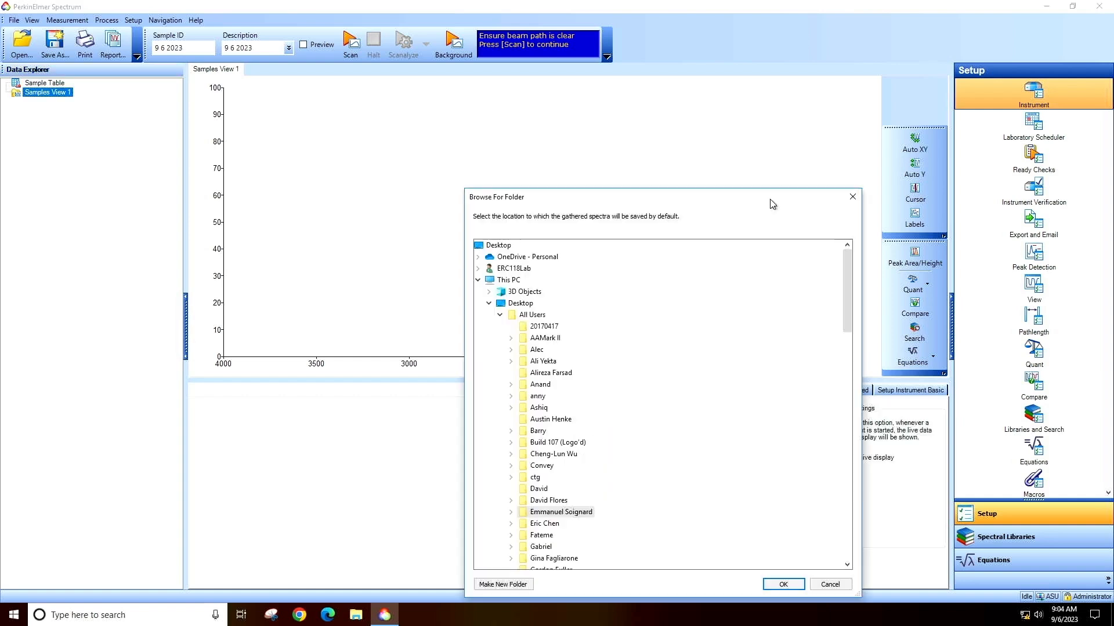
pyautogui.moveTo(560, 511)
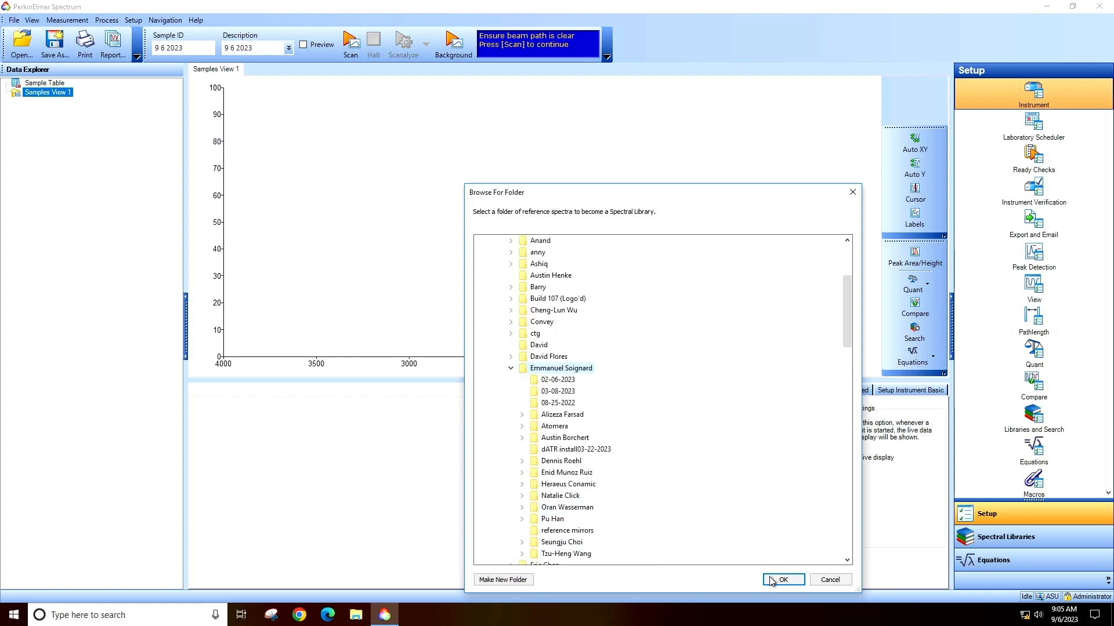
pyautogui.click(780, 580)
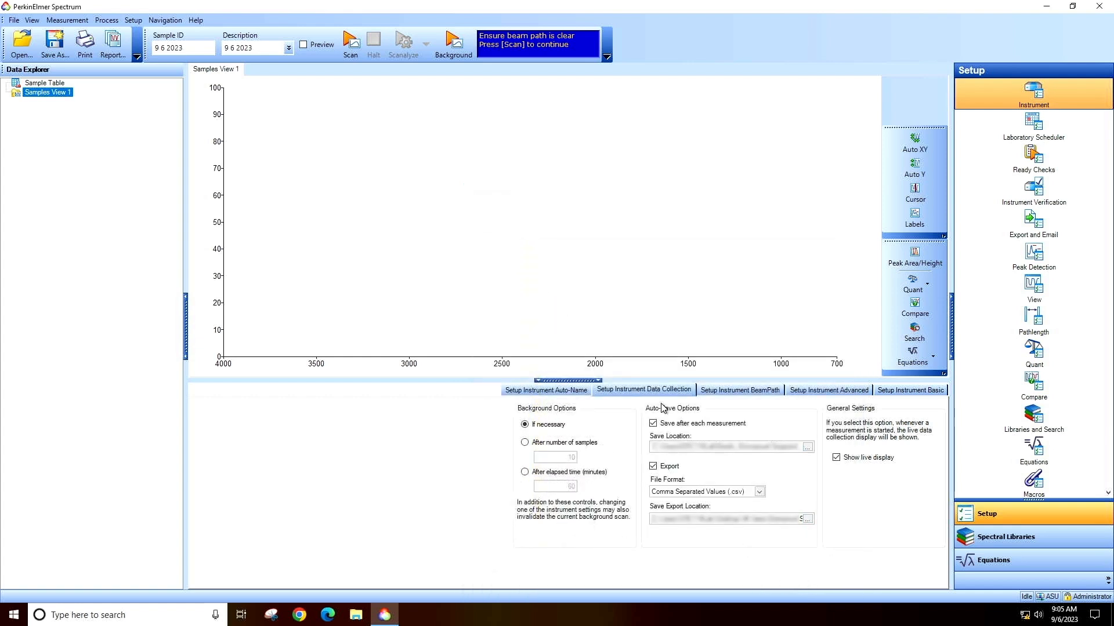
pyautogui.click(739, 390)
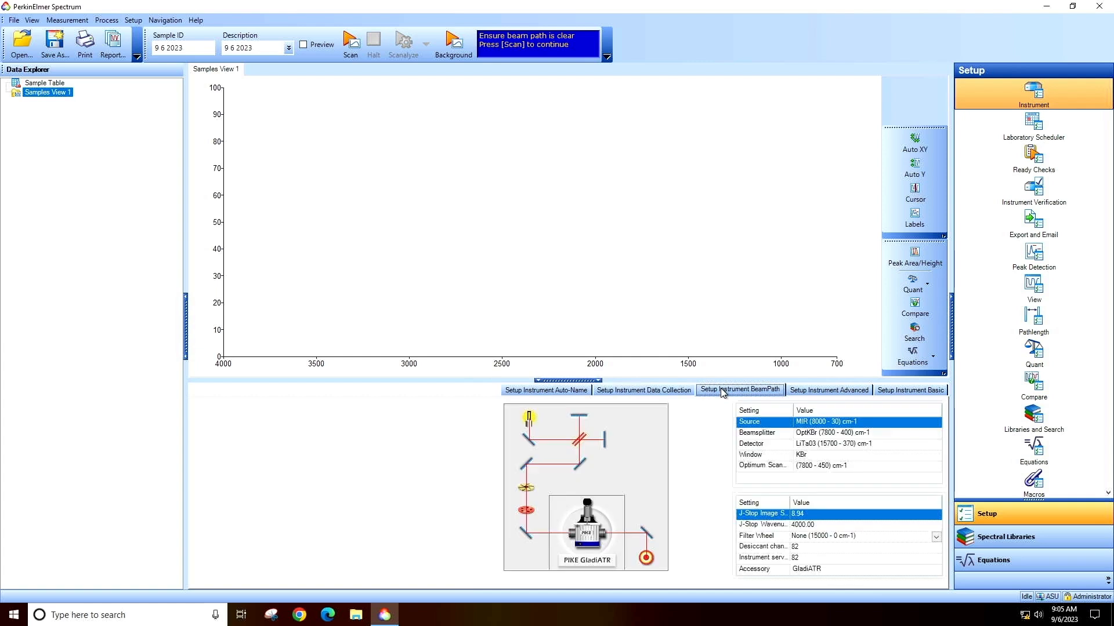
pyautogui.moveTo(823, 391)
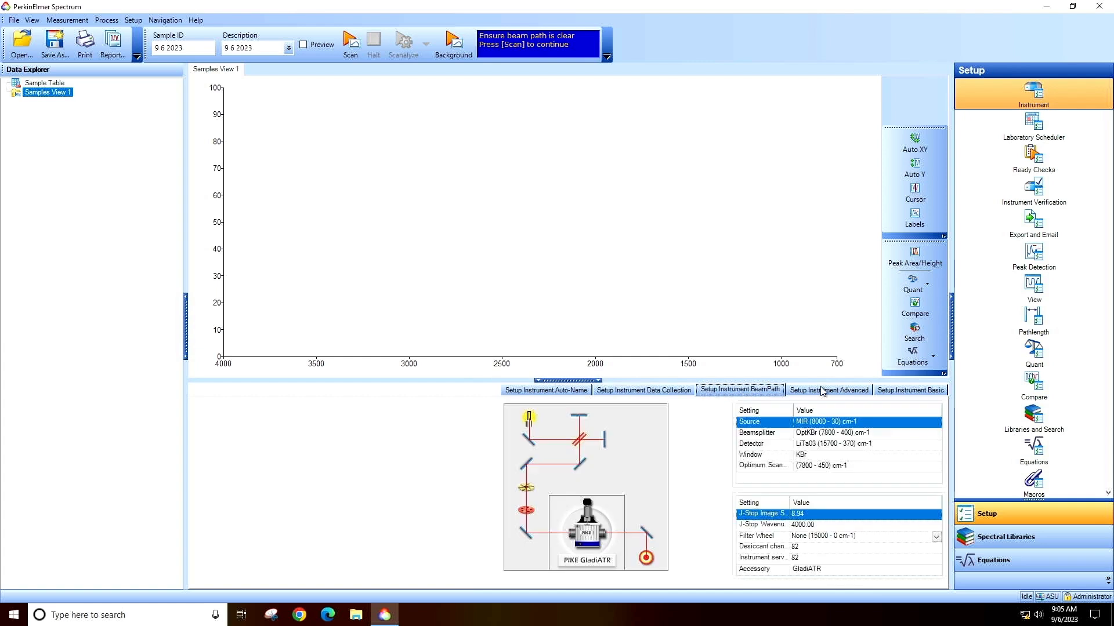
# Review Advanced and Basic scan settings: 5000–400 cm-1 range, absorbance units, 10 accumulations.
pyautogui.click(828, 390)
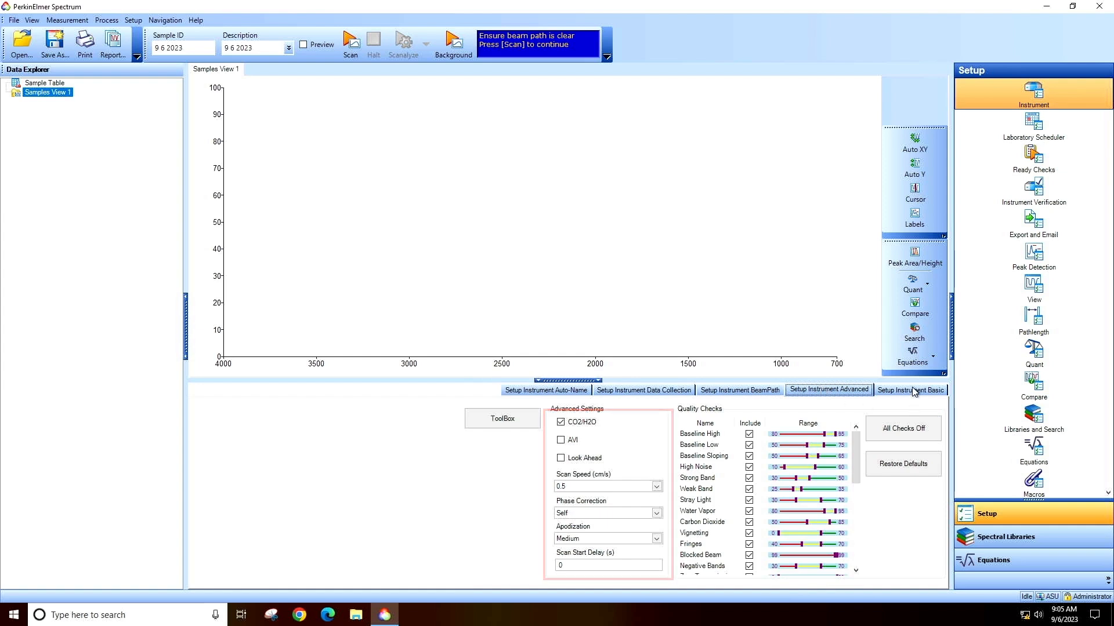
pyautogui.click(909, 390)
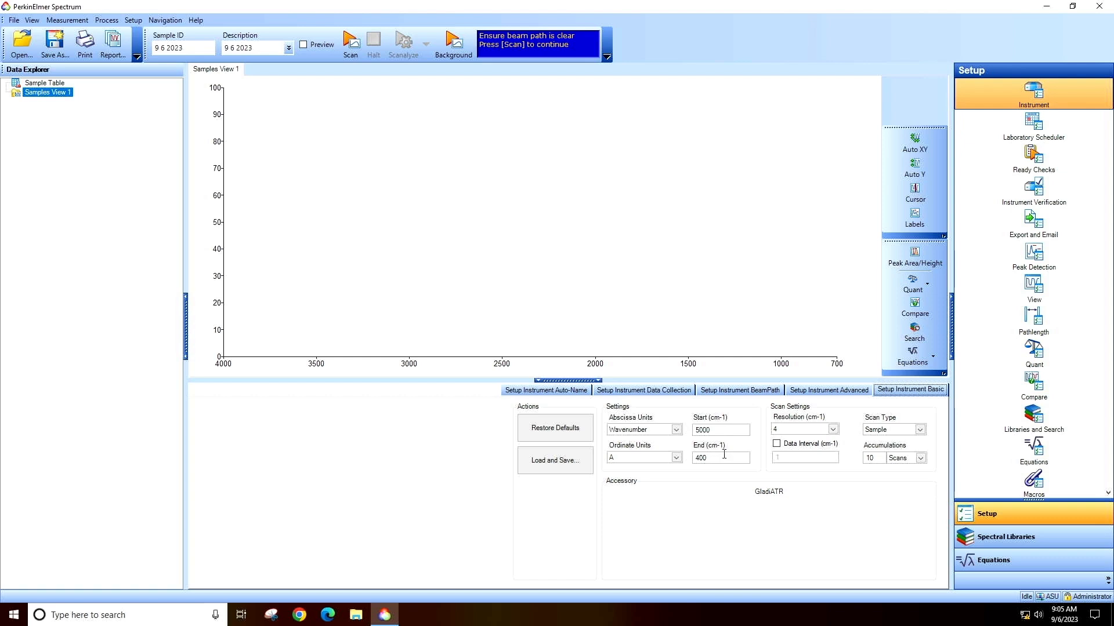
pyautogui.click(675, 457)
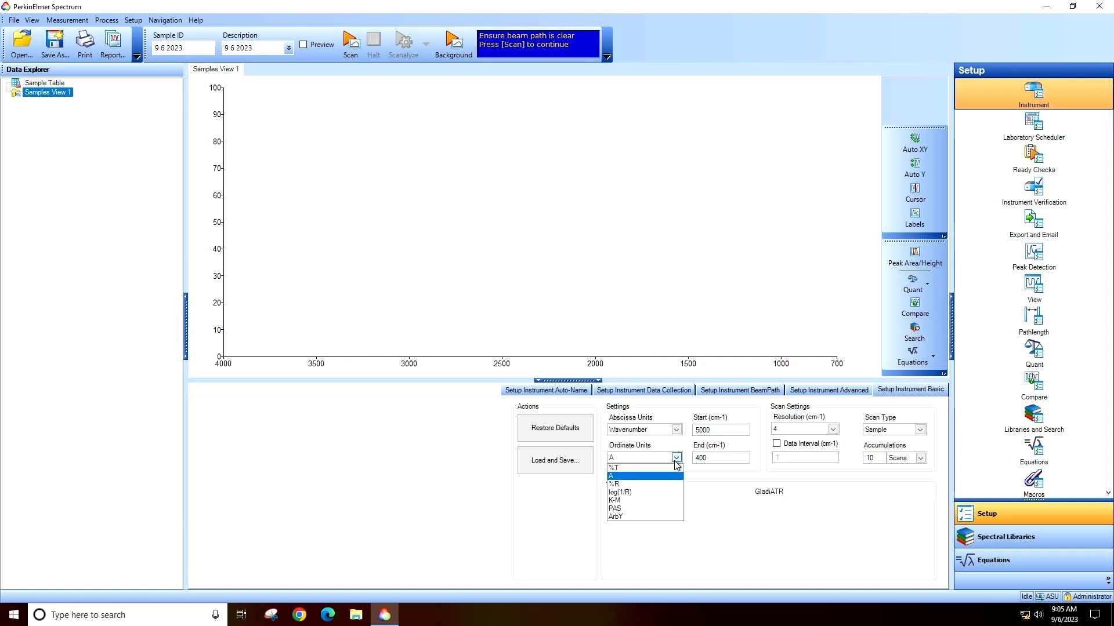
pyautogui.click(614, 476)
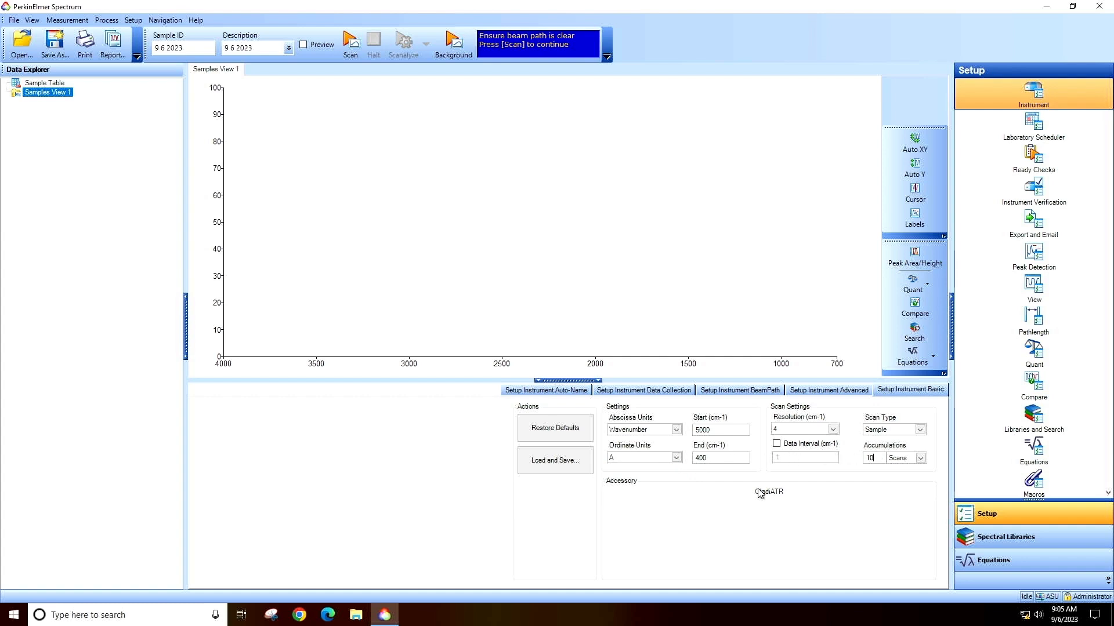
pyautogui.moveTo(453, 44)
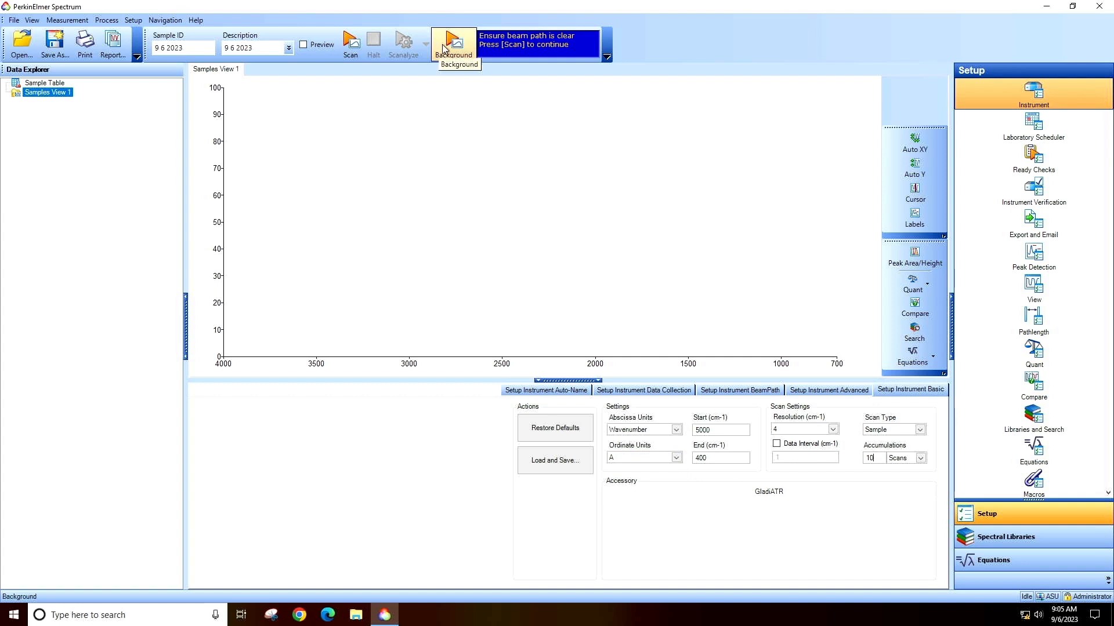
# Switch to Background mode and scan the background spectrum.
pyautogui.click(452, 44)
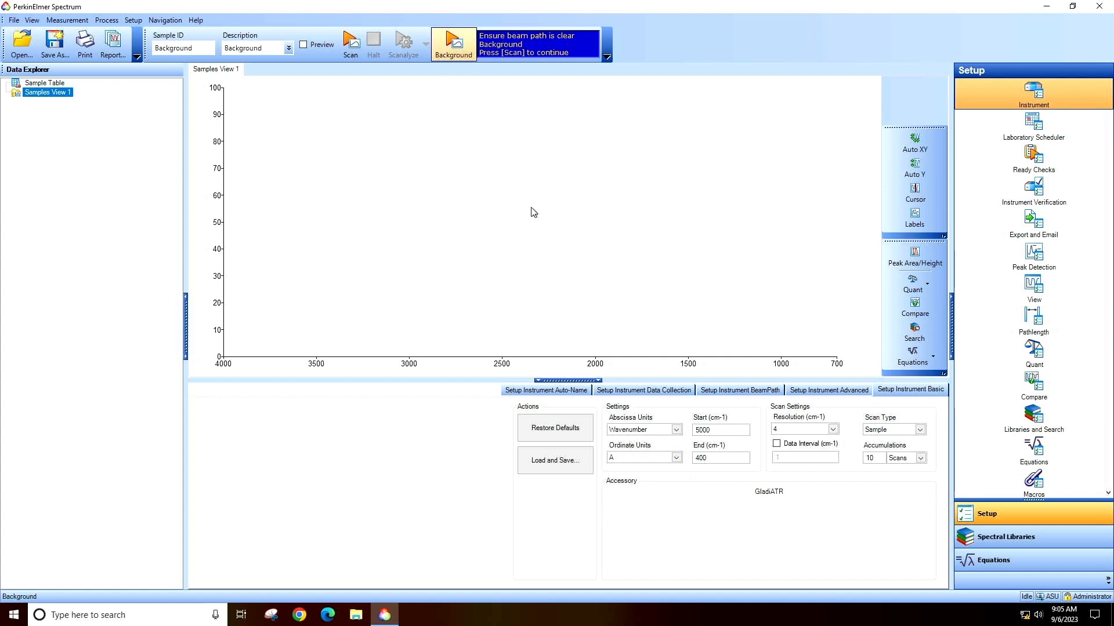
pyautogui.click(349, 43)
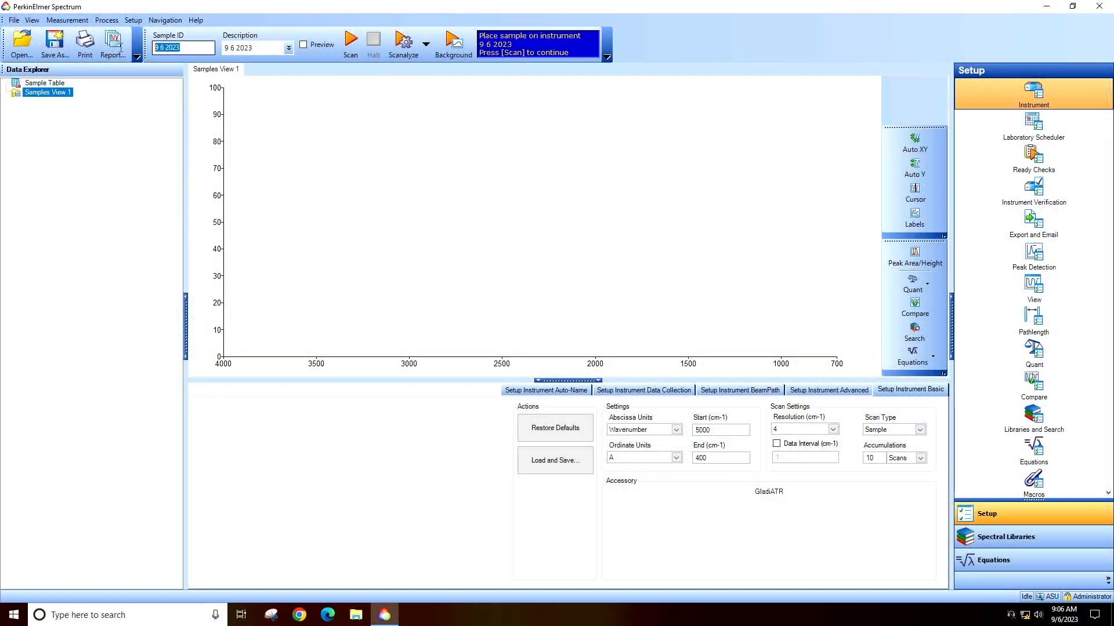
# Set the Sample ID to 'test' and scan the first sample as test_001.
pyautogui.write('te')
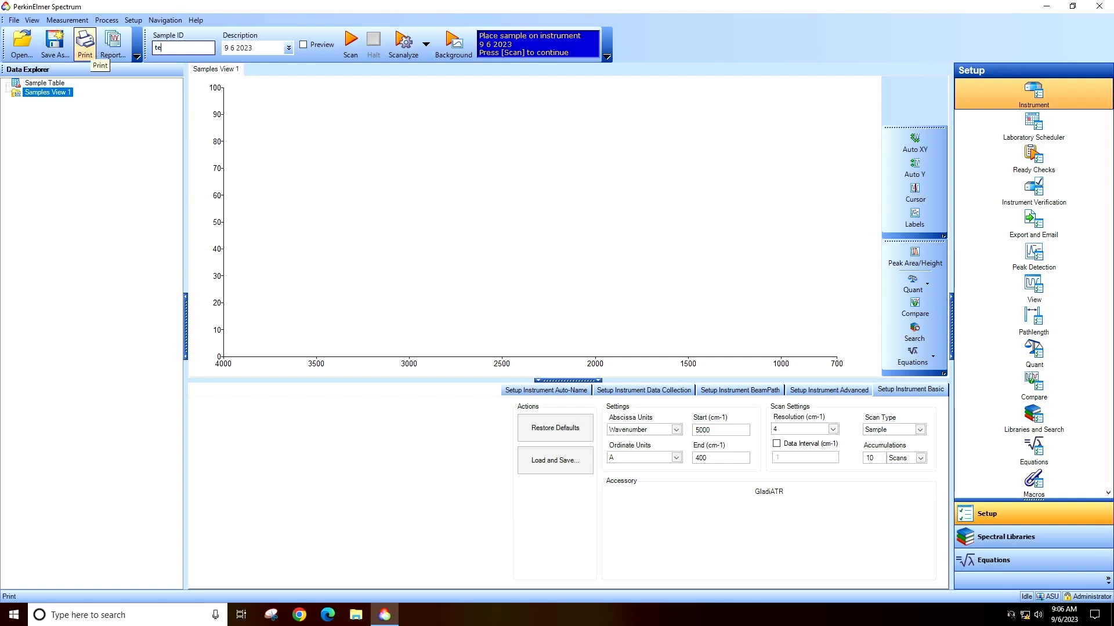
pyautogui.write('st')
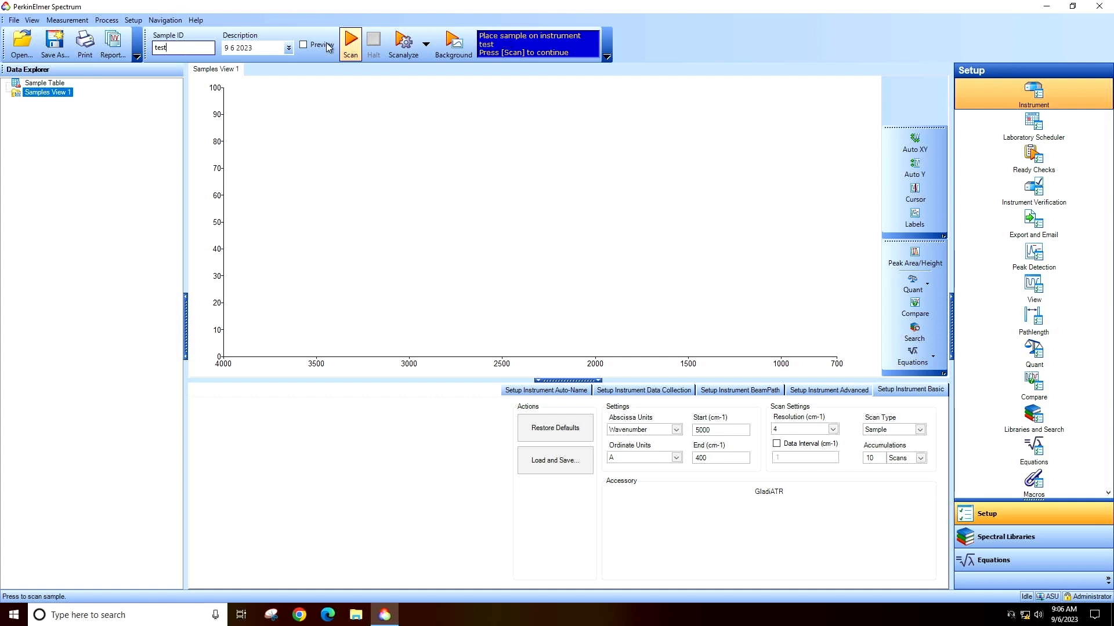
pyautogui.click(350, 43)
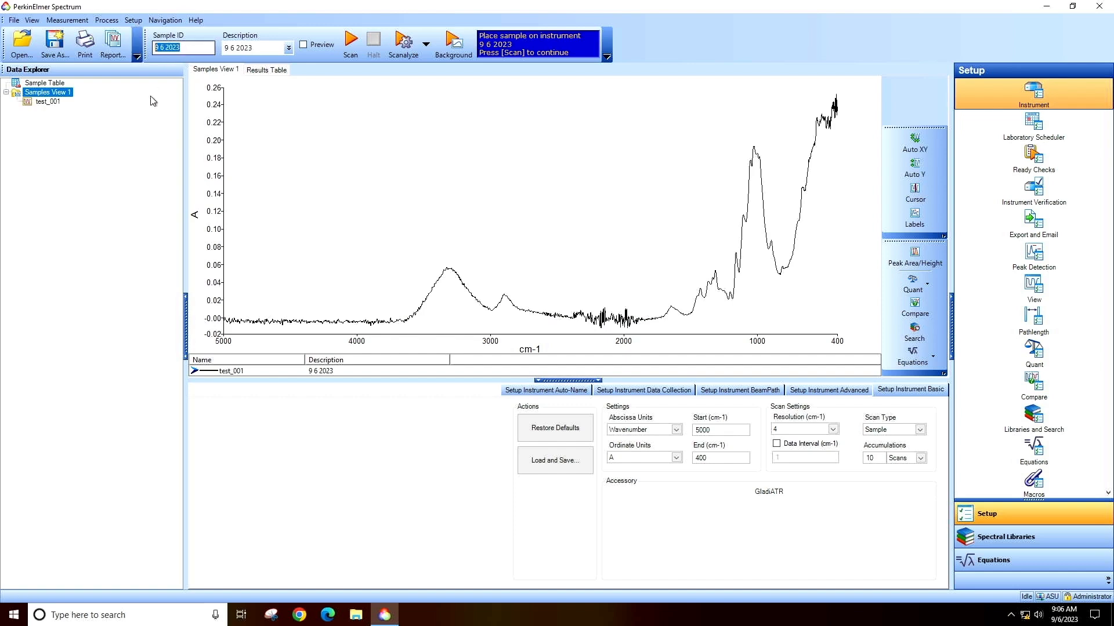
# Scan a second sample with Sample ID 'test2' over test_001, then show test_001 alone.
pyautogui.write('test')
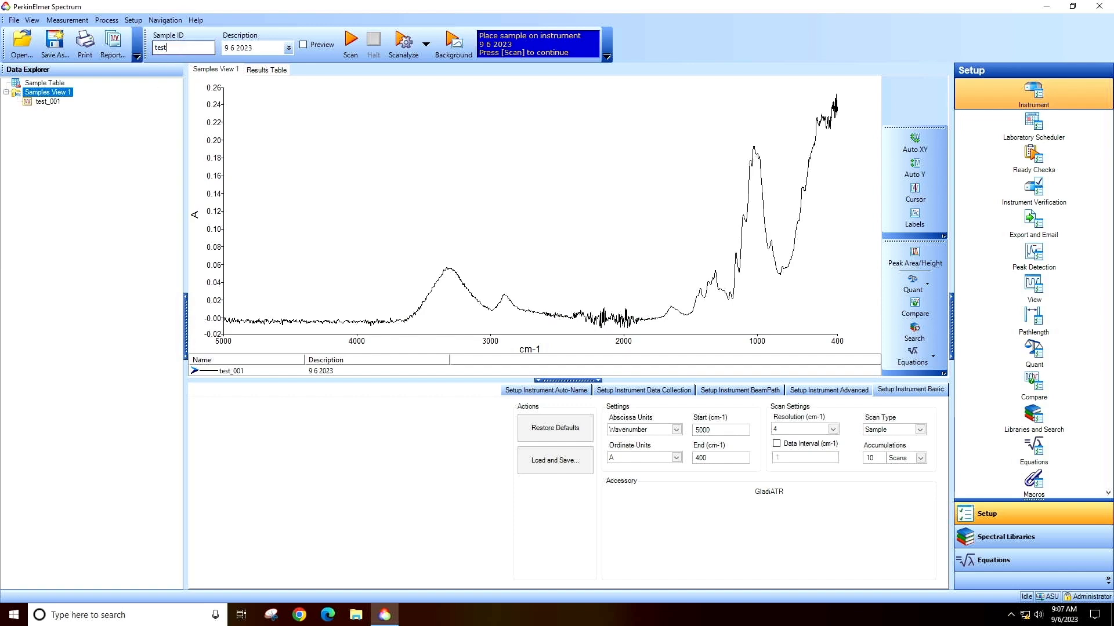
pyautogui.write('2')
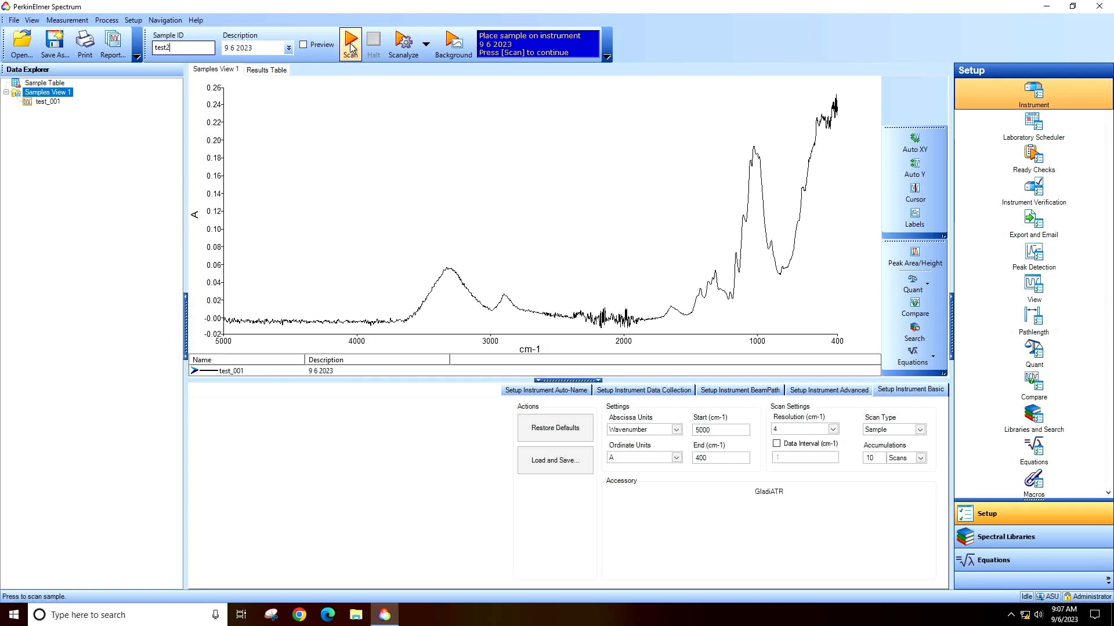
pyautogui.click(351, 41)
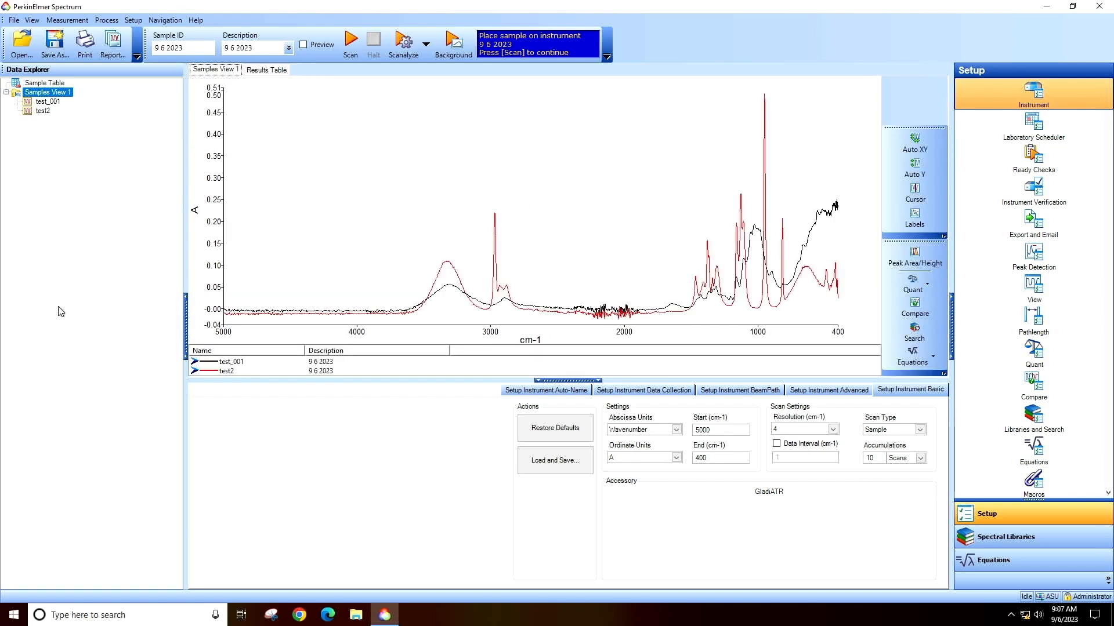
pyautogui.click(48, 102)
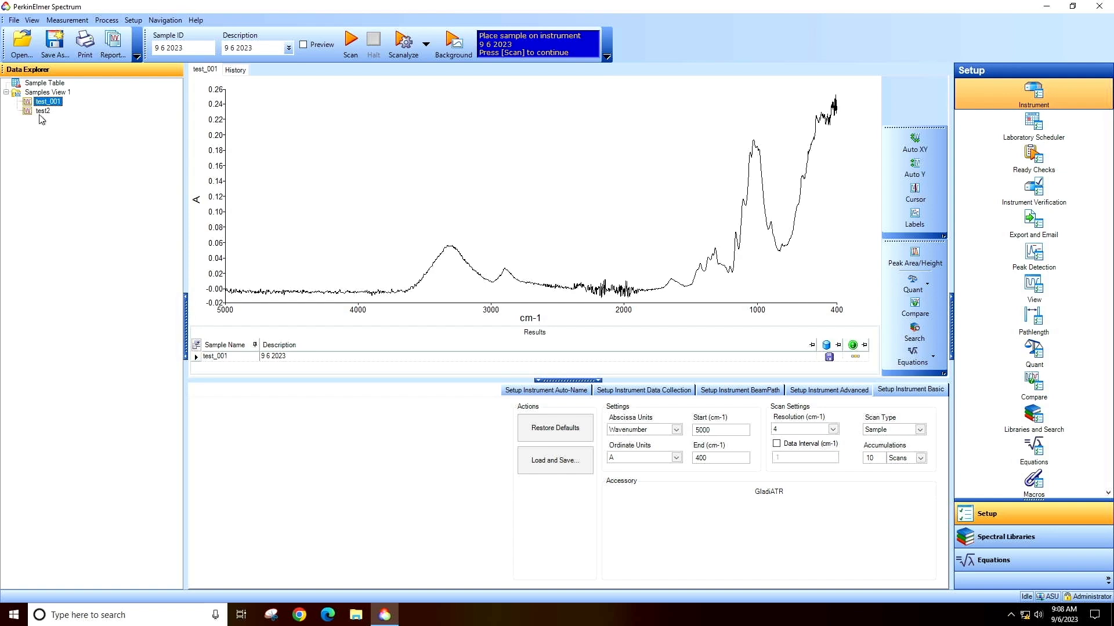
# View test2 alone and the overlay in Samples View 1, then exit without saving datasets.
pyautogui.click(44, 111)
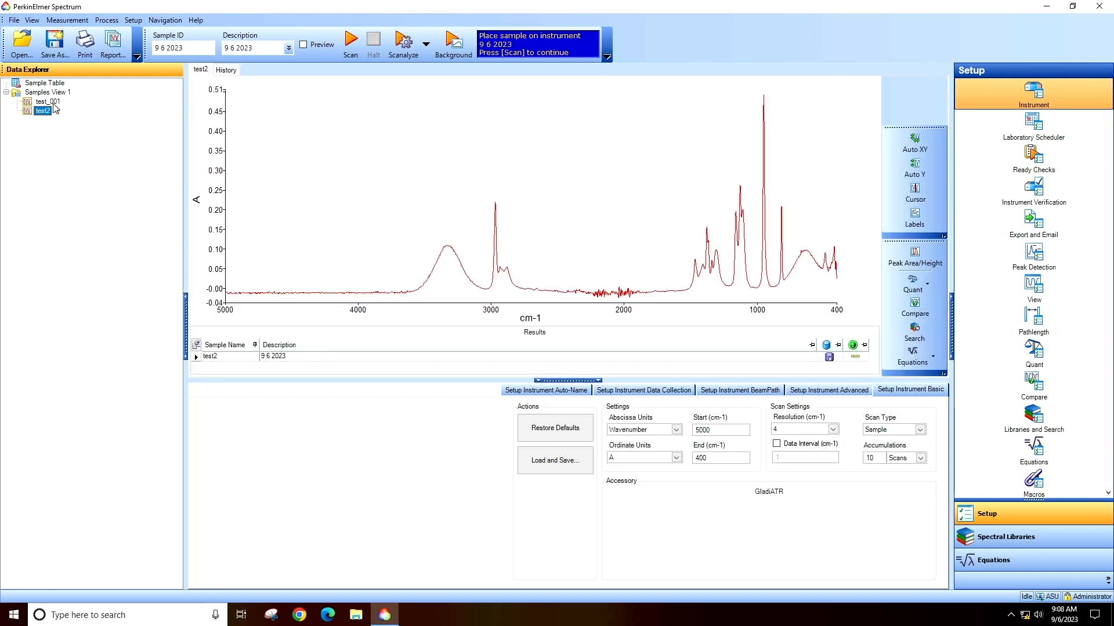
pyautogui.click(46, 92)
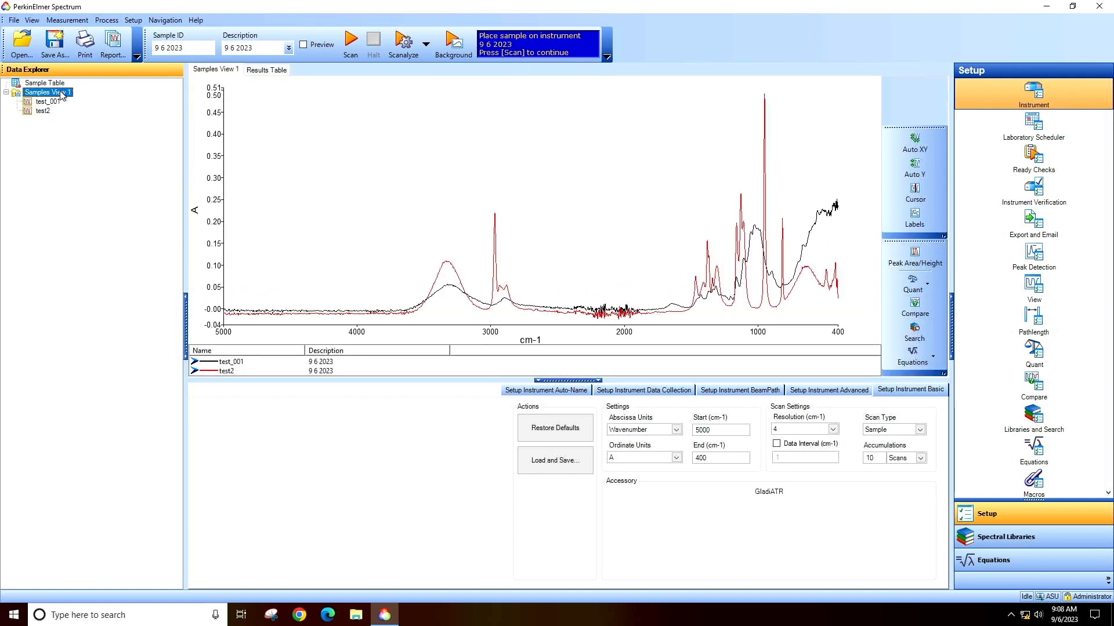
pyautogui.moveTo(1059, 5)
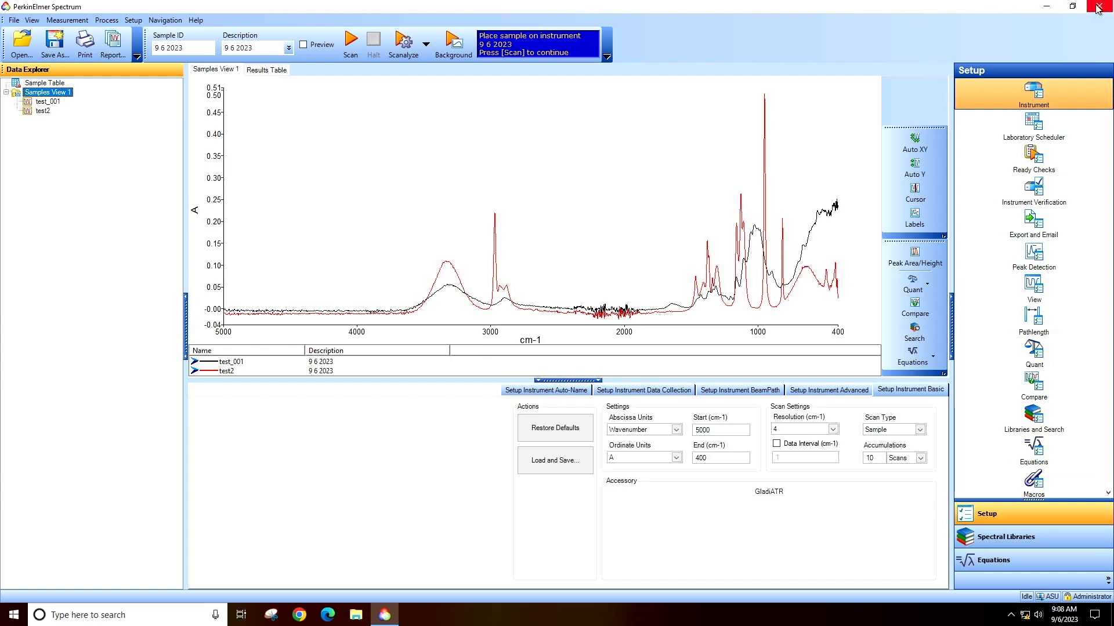
pyautogui.click(1098, 7)
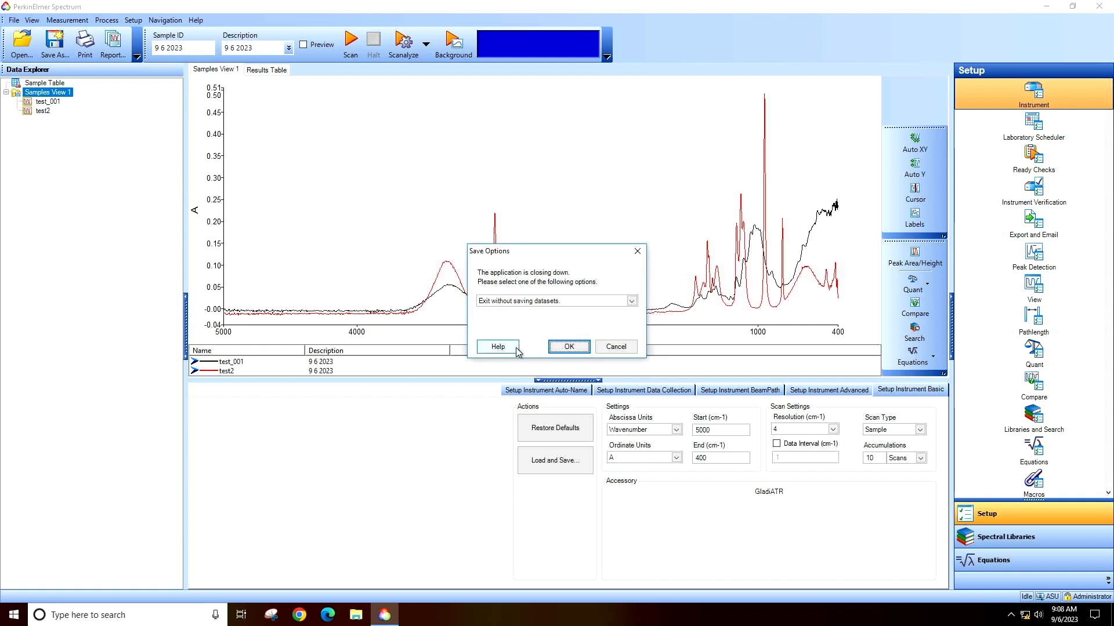
pyautogui.click(567, 347)
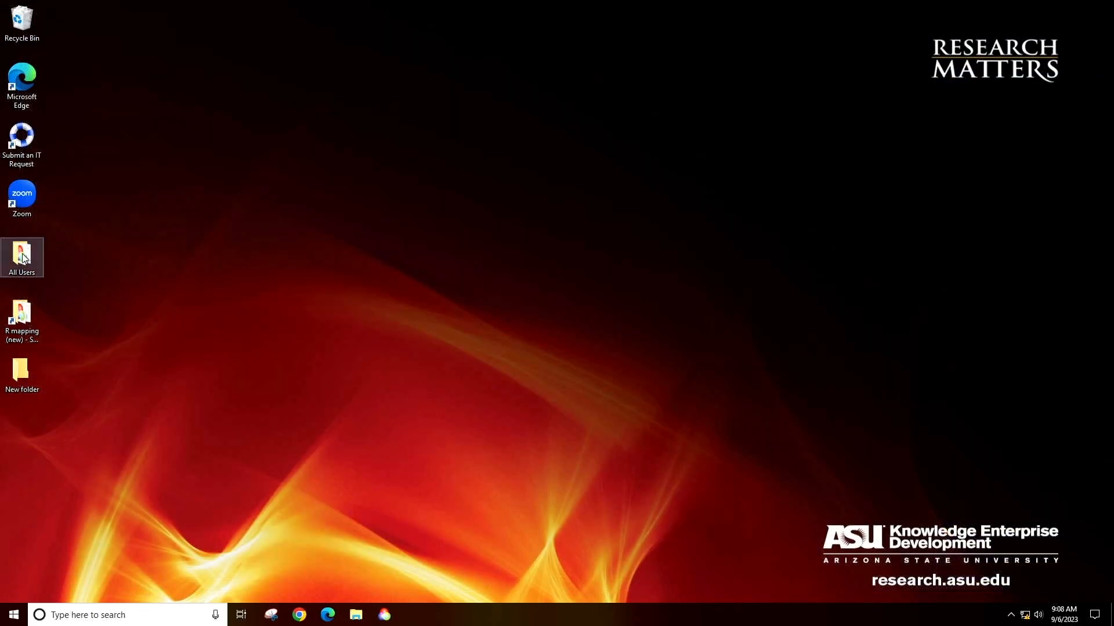
pyautogui.doubleClick(22, 252)
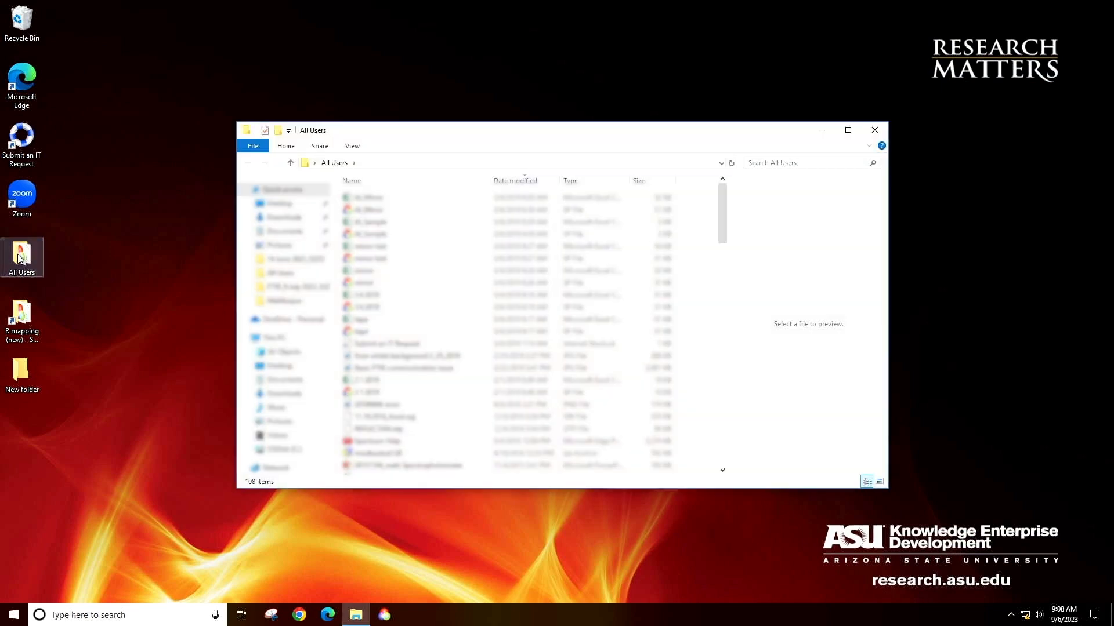
pyautogui.scroll(-3)
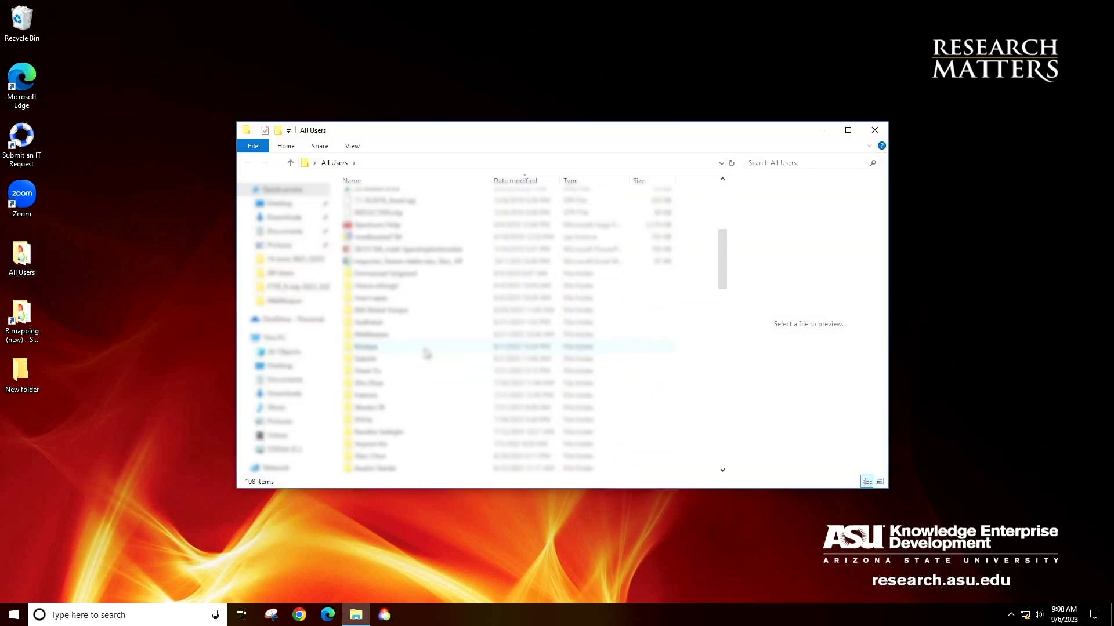
pyautogui.doubleClick(386, 273)
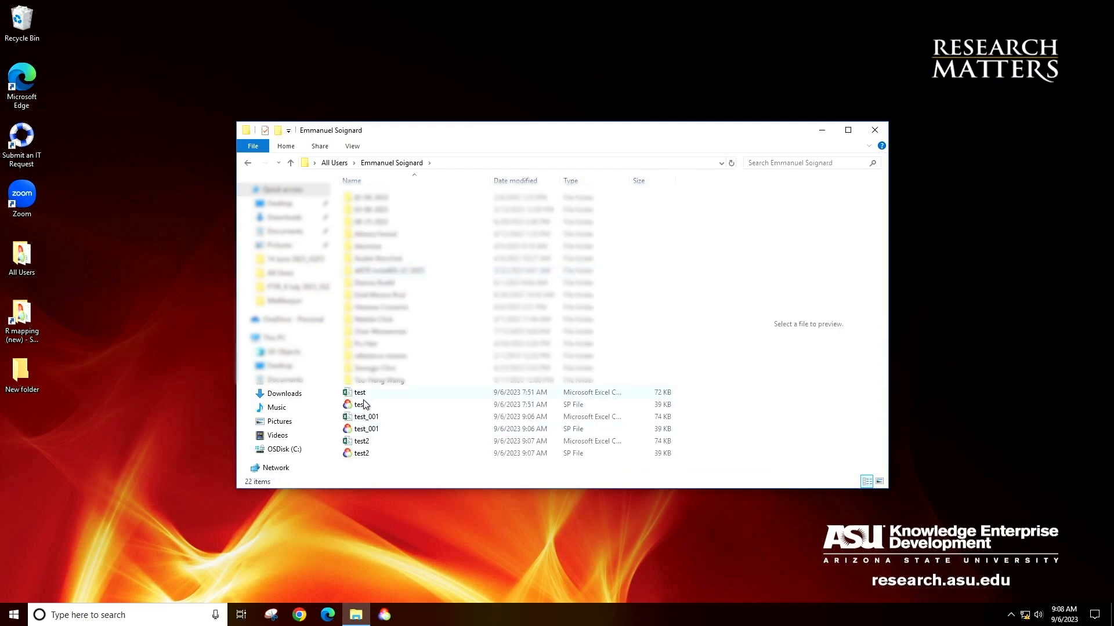
pyautogui.moveTo(382, 461)
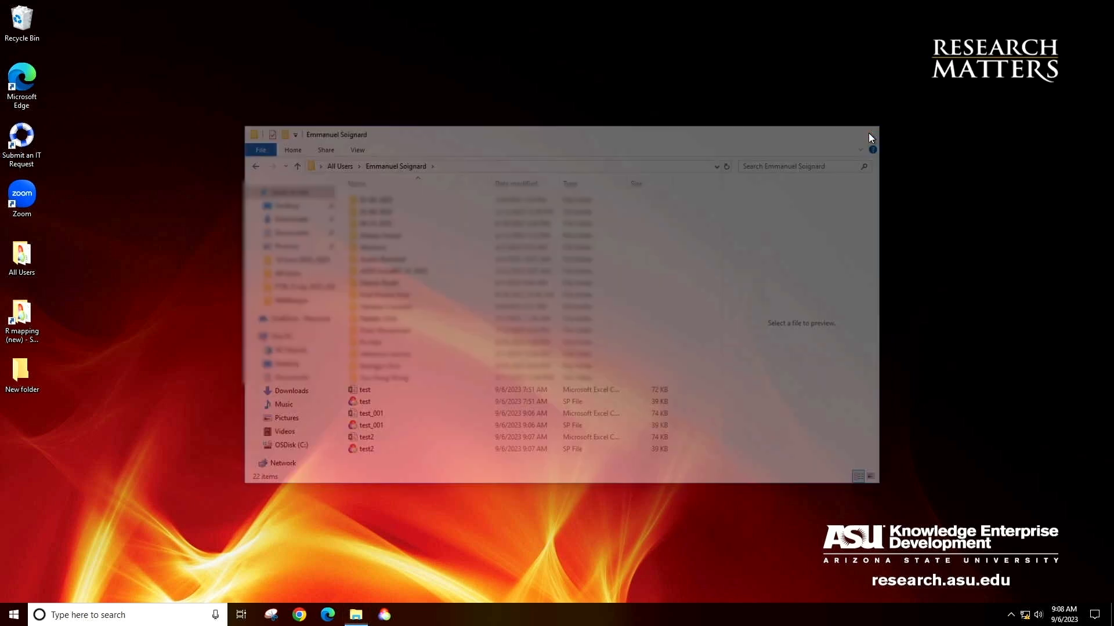
pyautogui.click(870, 137)
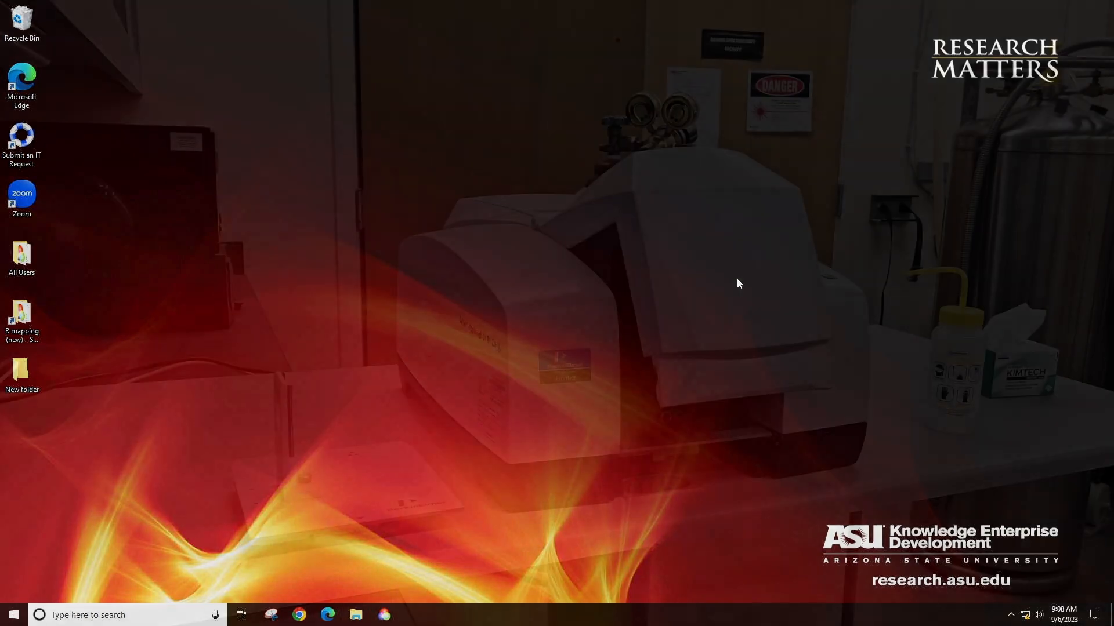